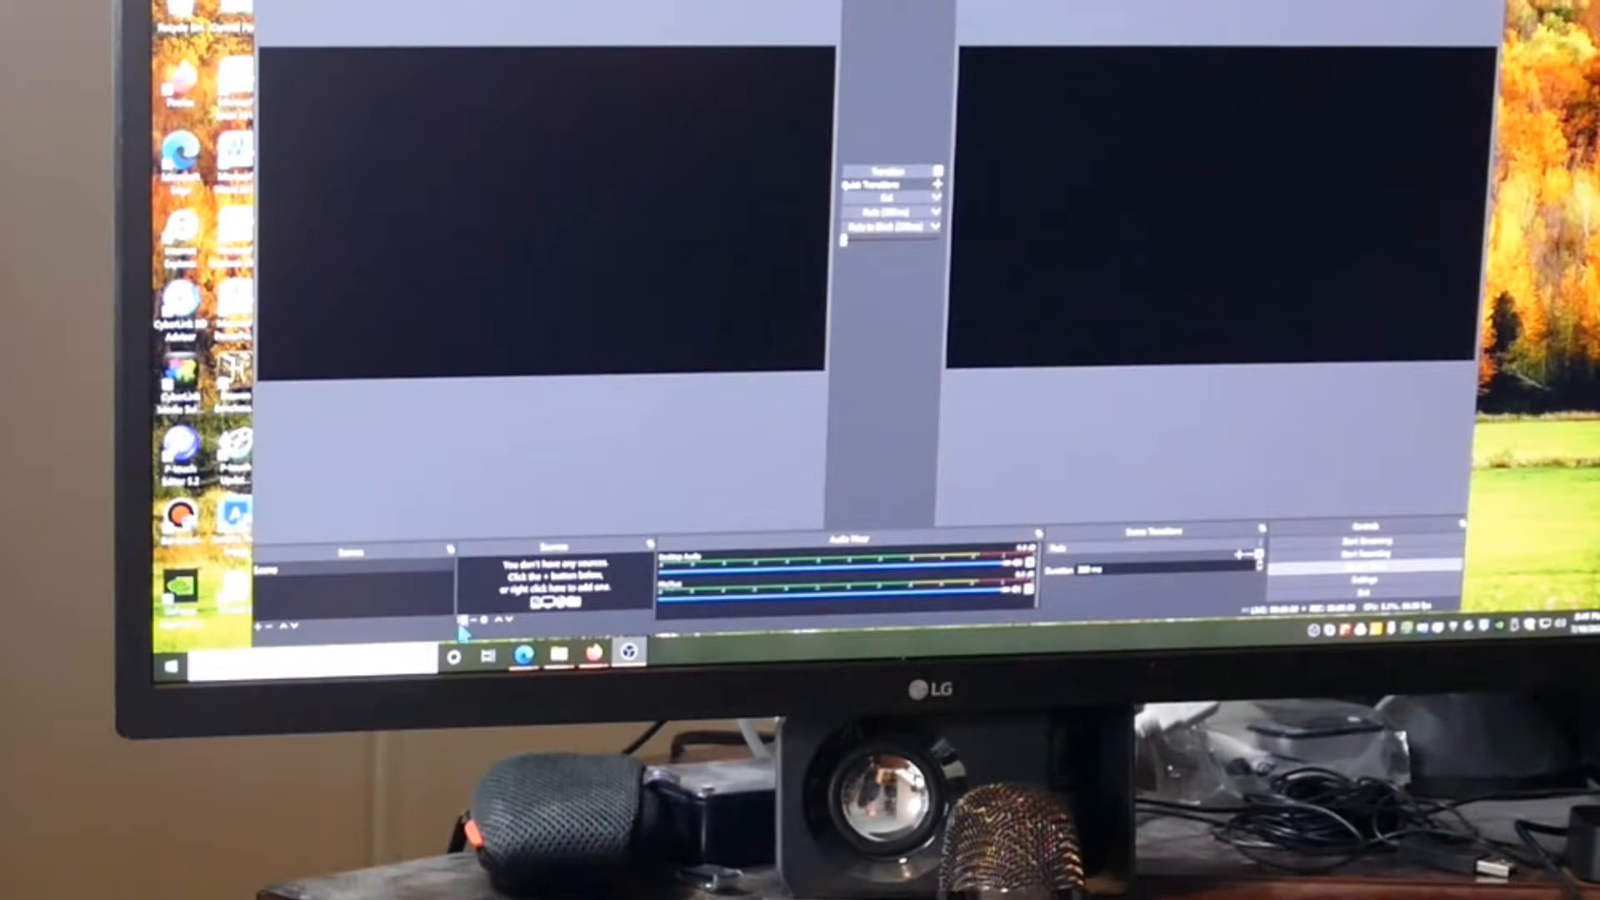
# Choose Video Capture Device as the new source type, reaching the Create/Select Source prompt.
pyautogui.click(885, 170)
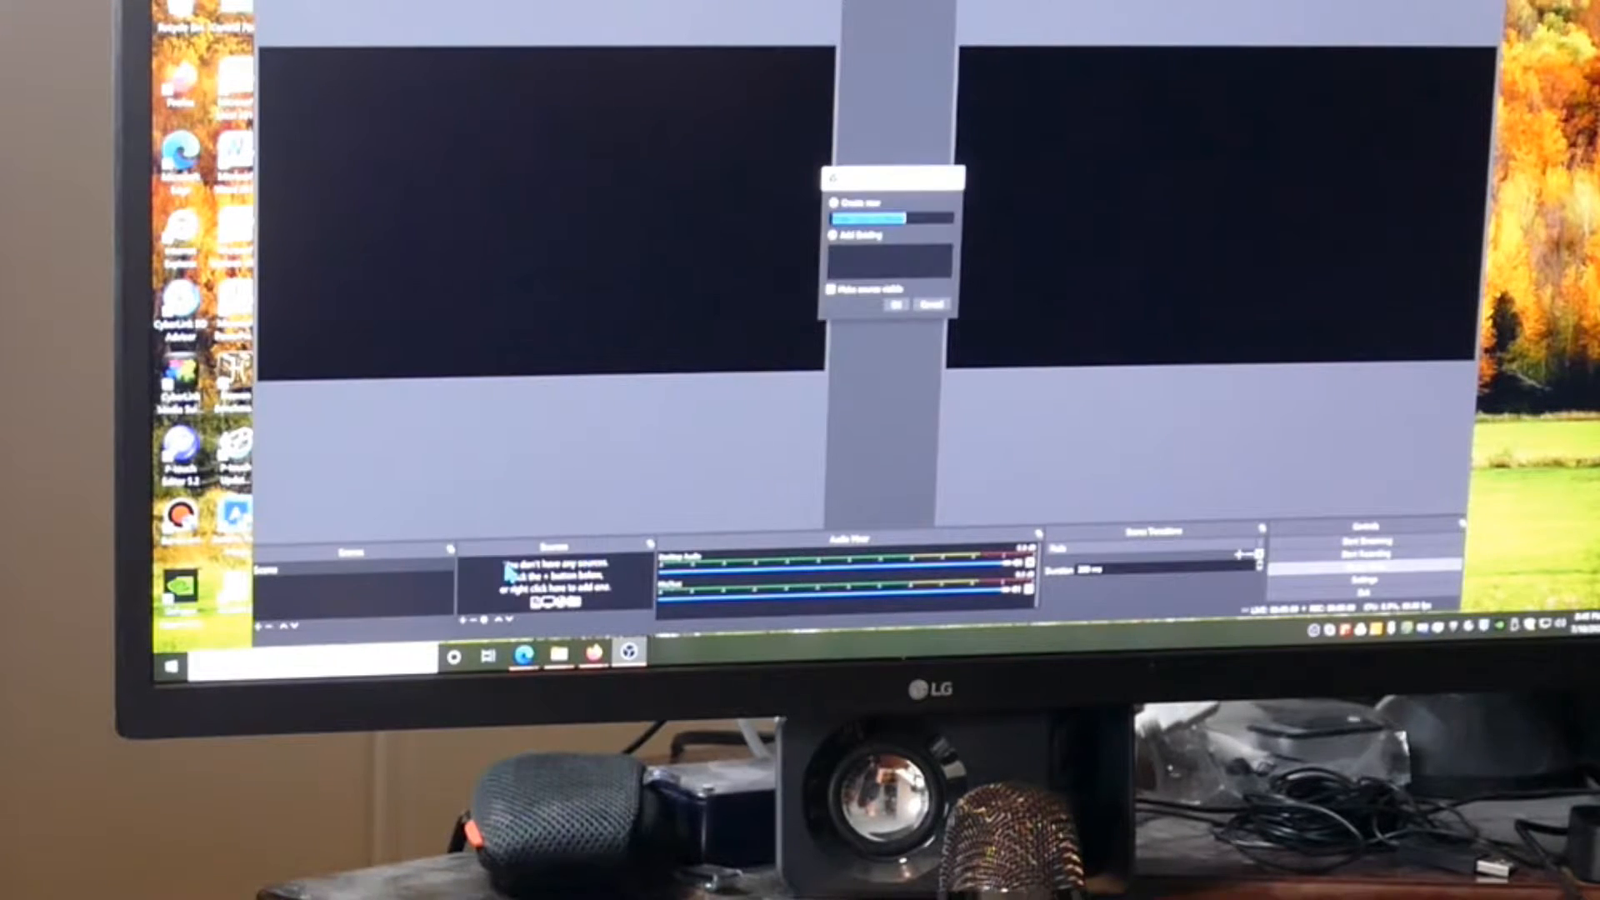